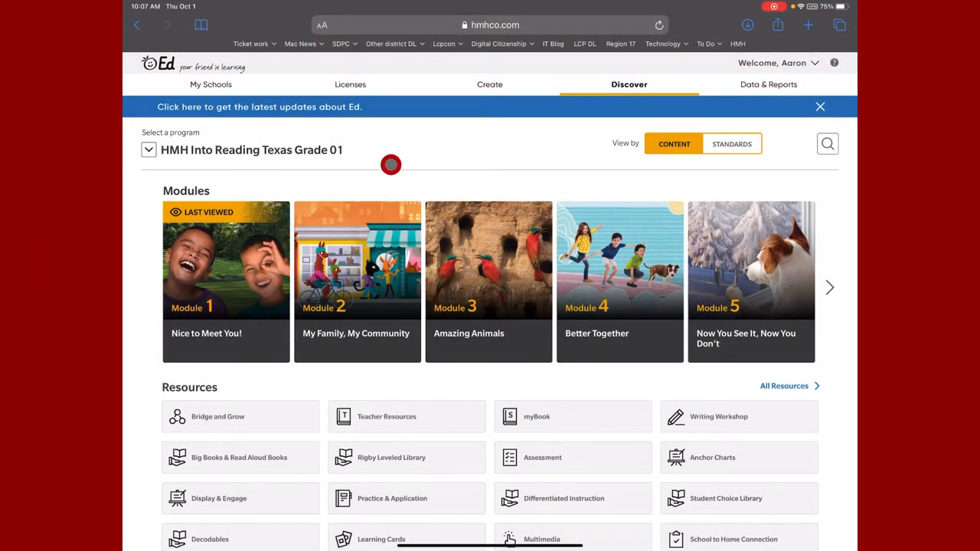
{"action": "mouse_move", "coordinate": [465, 156]}
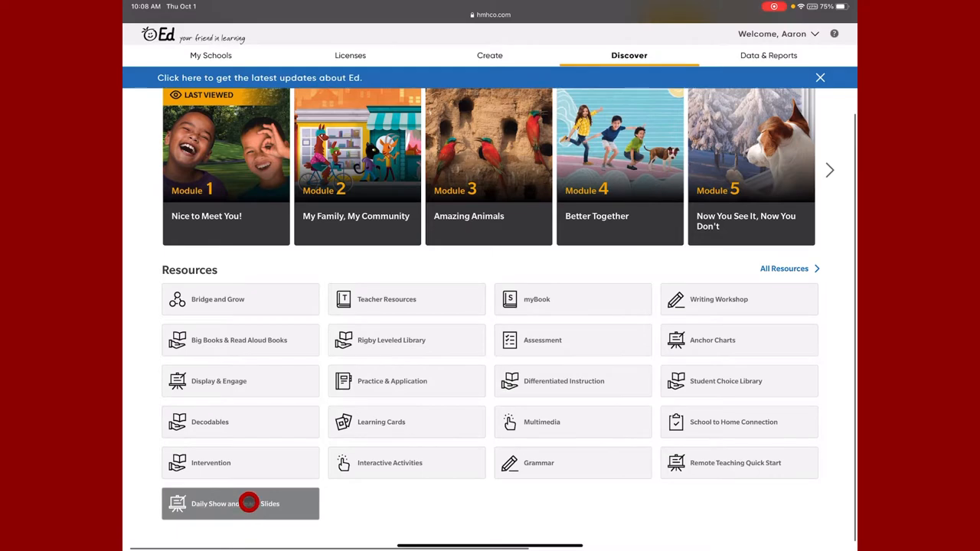
Open the Week 2, Lesson 6 deck from the Daily Show and Teach Slides lesson list.
{"action": "left_click", "coordinate": [240, 502]}
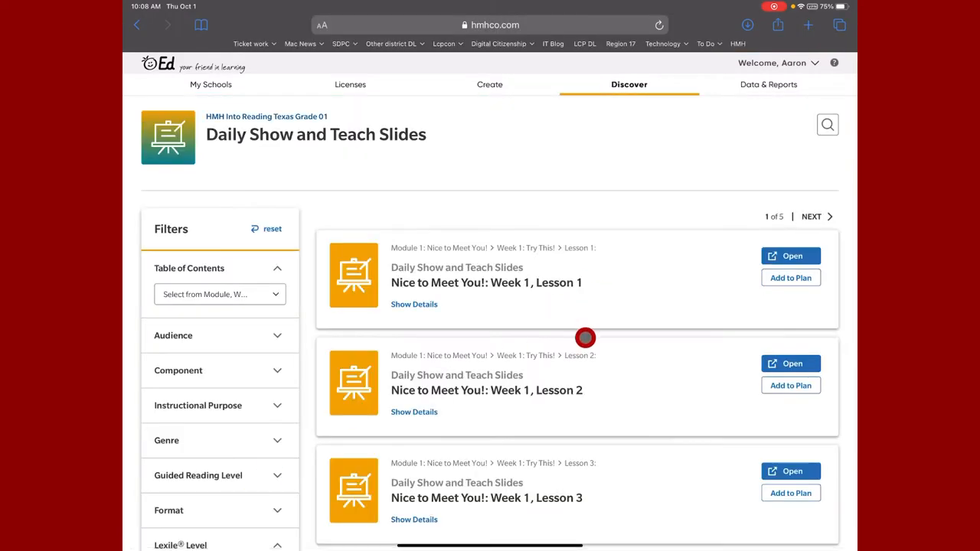
{"action": "scroll", "scroll_direction": "down", "scroll_amount": 3}
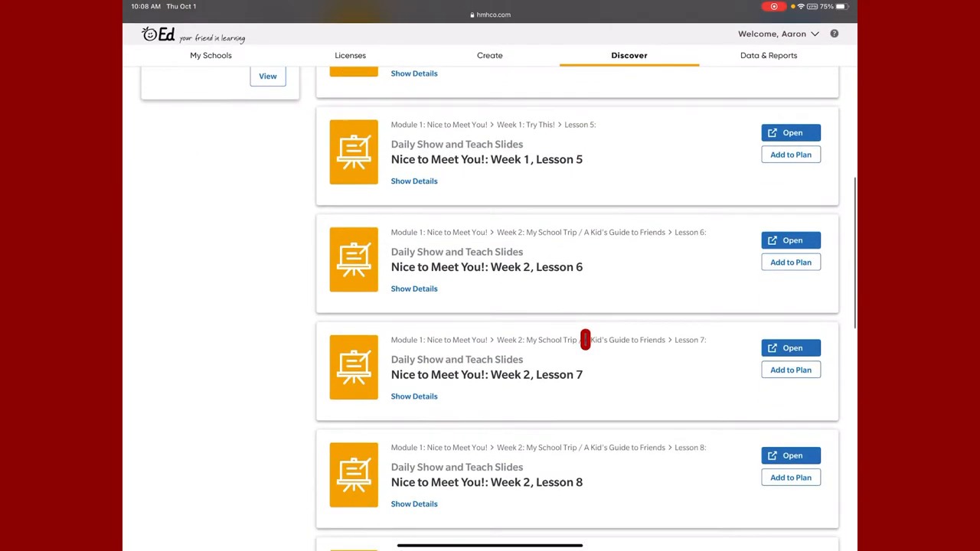
{"action": "mouse_move", "coordinate": [506, 266]}
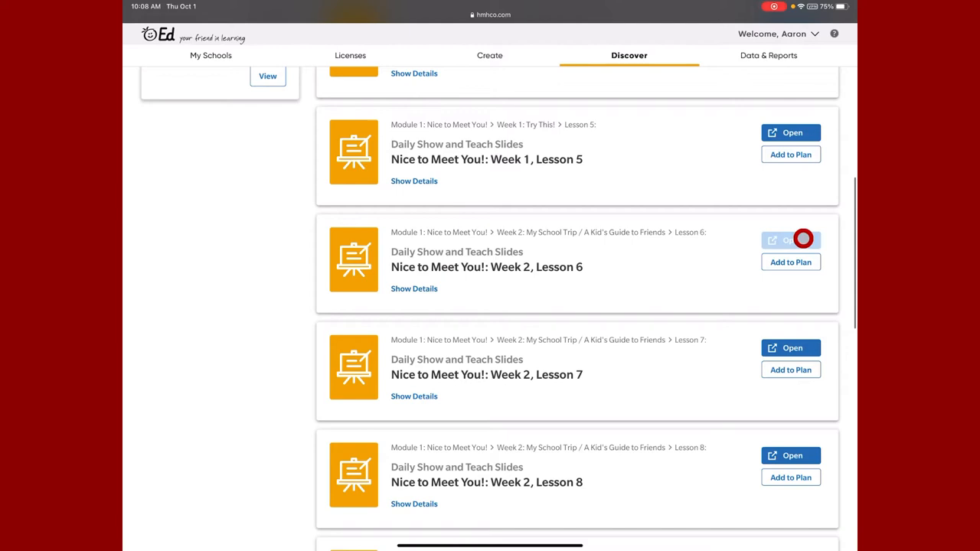
{"action": "left_click", "coordinate": [790, 239]}
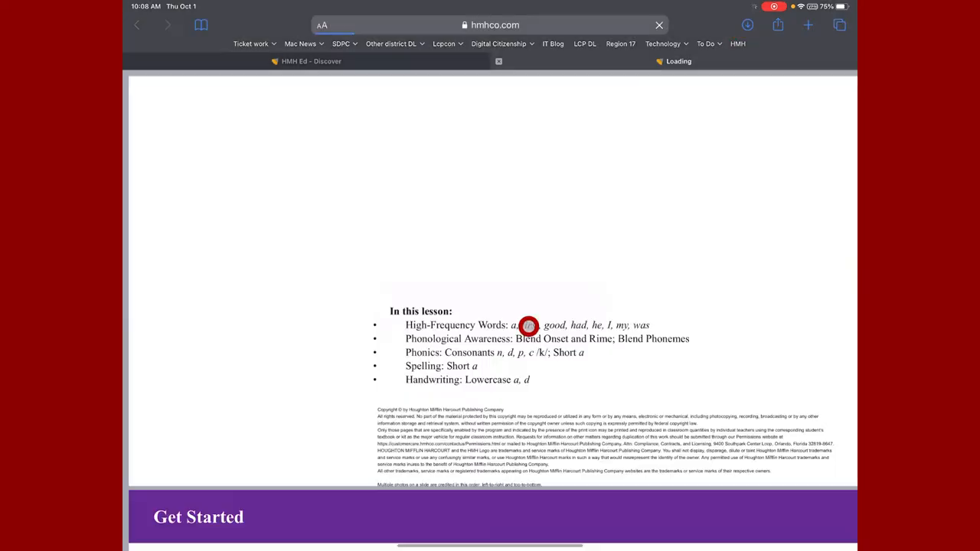
{"action": "scroll", "scroll_direction": "down", "scroll_amount": 3}
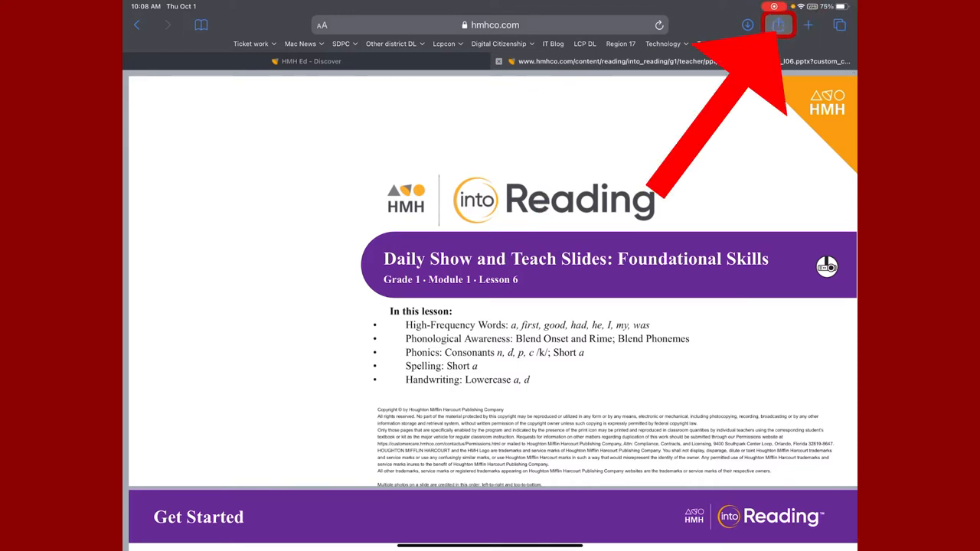
Share the Lesson 6 pptx from Safari to Google Slides via the More app option.
{"action": "left_click", "coordinate": [778, 25]}
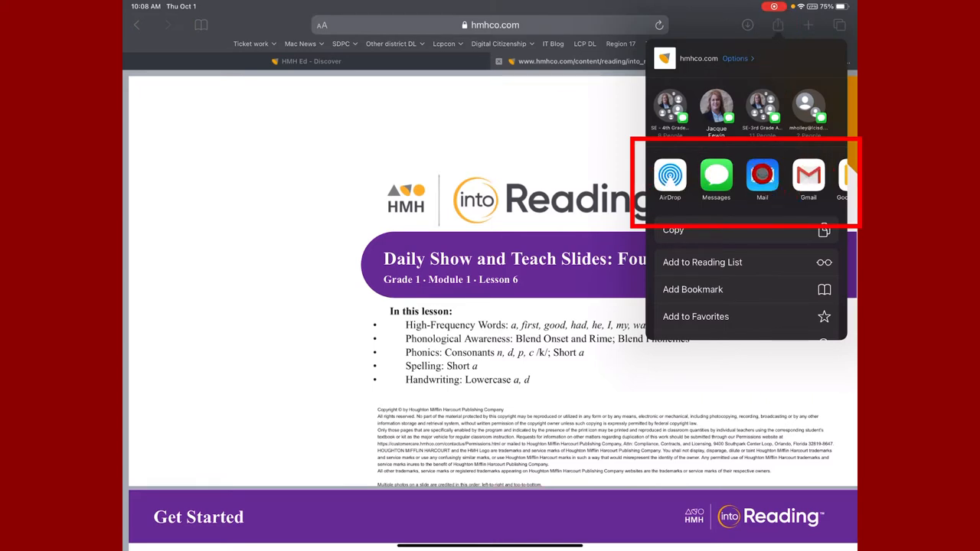
{"action": "scroll", "scroll_direction": "left", "scroll_amount": 3}
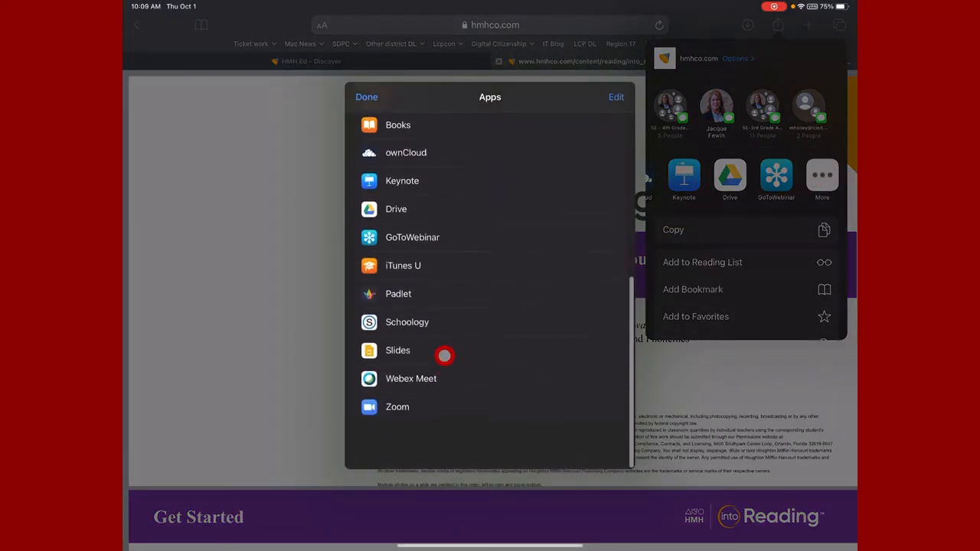
{"action": "scroll", "scroll_direction": "down", "scroll_amount": 3}
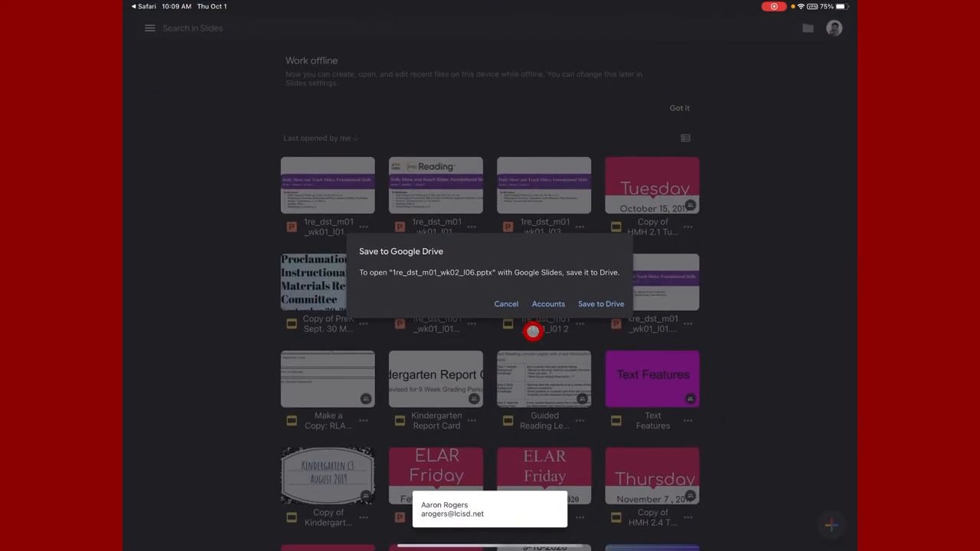
Save the Lesson 6 pptx to Google Drive so it opens as an editable deck.
{"action": "left_click", "coordinate": [600, 303]}
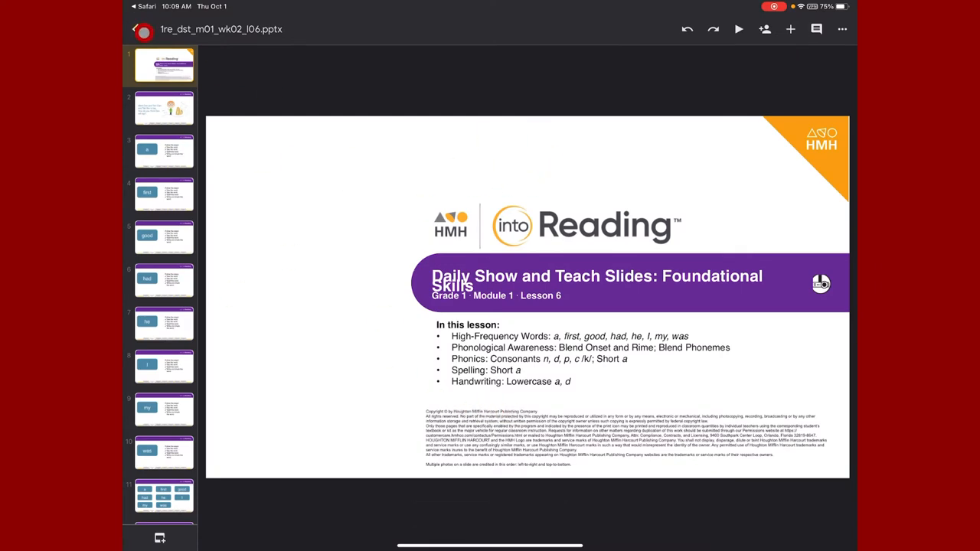
Save the Lesson 6 pptx as a native Google Slides file through Share & export.
{"action": "left_click", "coordinate": [134, 30]}
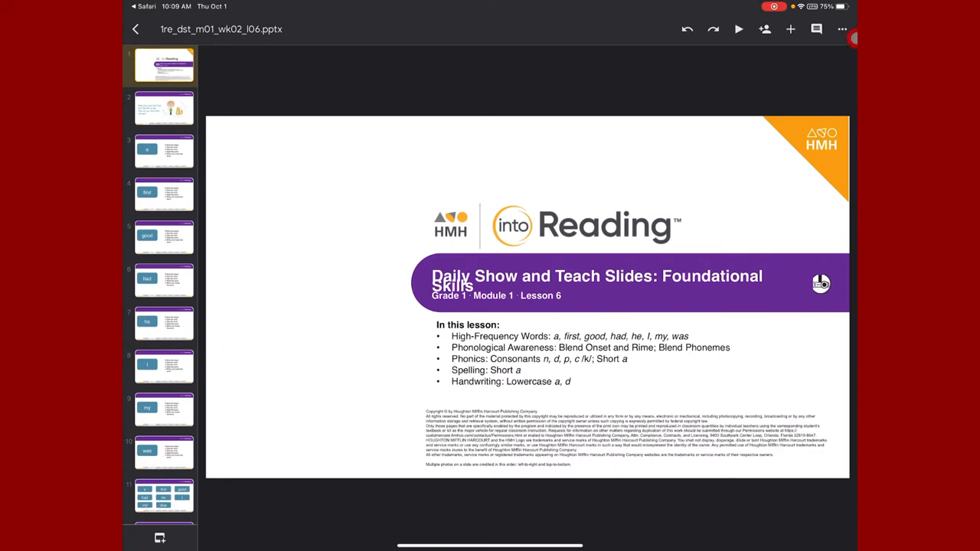
{"action": "left_click", "coordinate": [845, 29]}
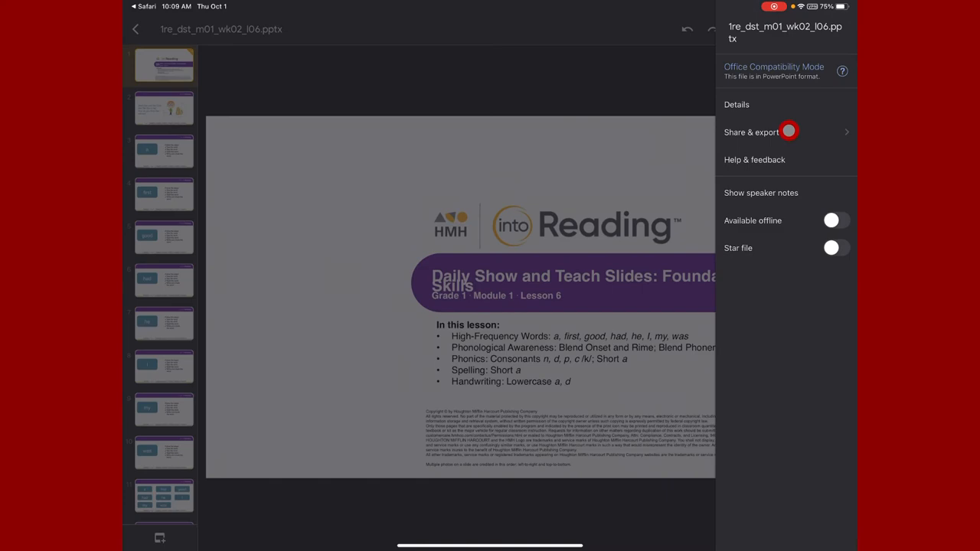
{"action": "left_click", "coordinate": [750, 132]}
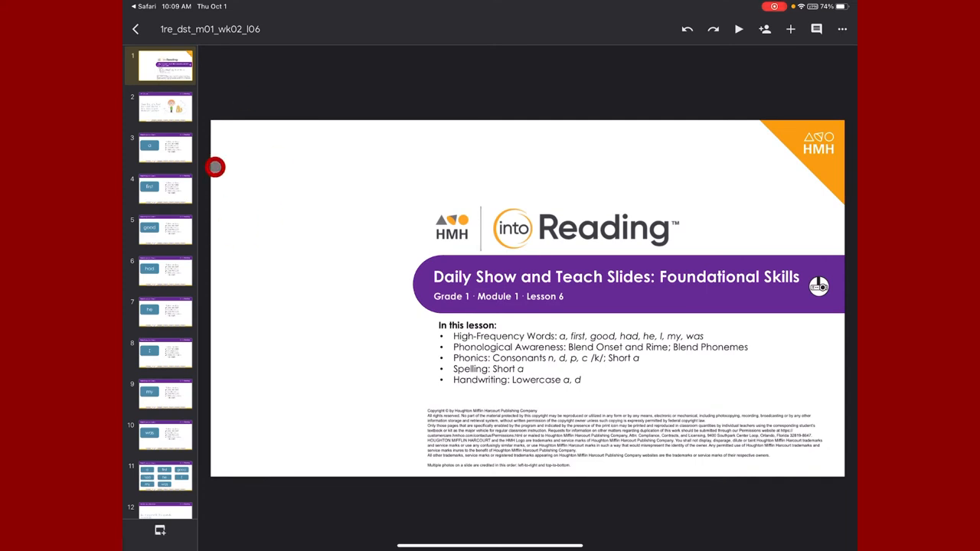
Show speaker notes beneath the High-Frequency Words slide for the word good.
{"action": "left_click", "coordinate": [165, 147]}
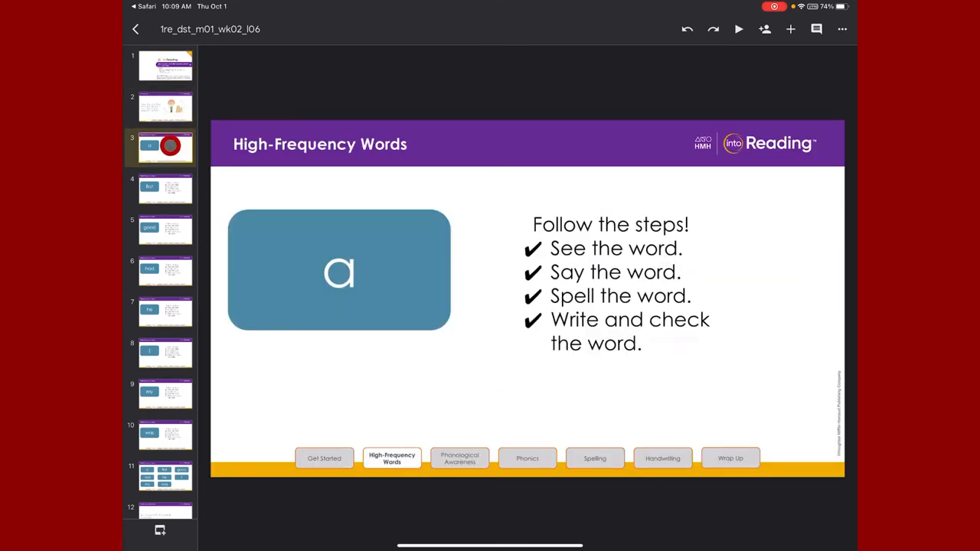
{"action": "left_click", "coordinate": [166, 229]}
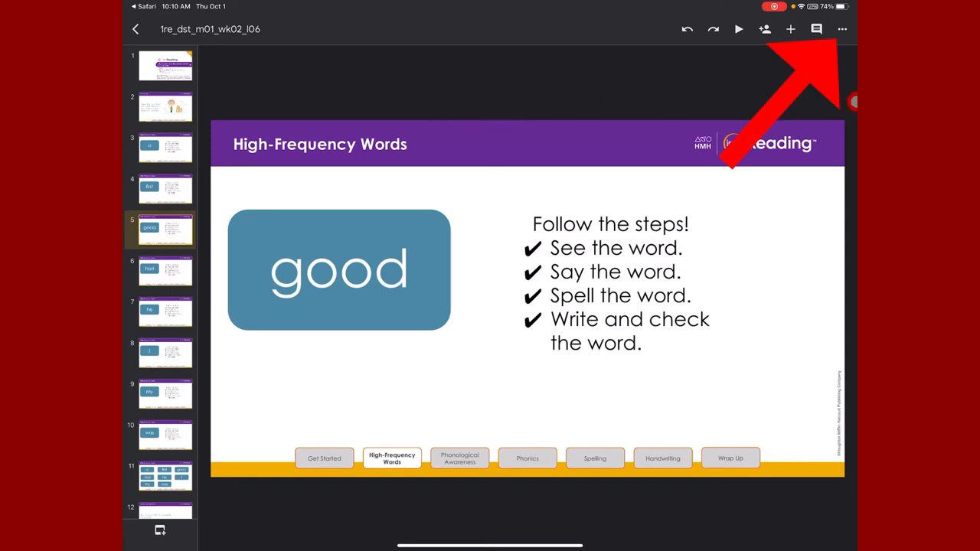
{"action": "left_click", "coordinate": [842, 29]}
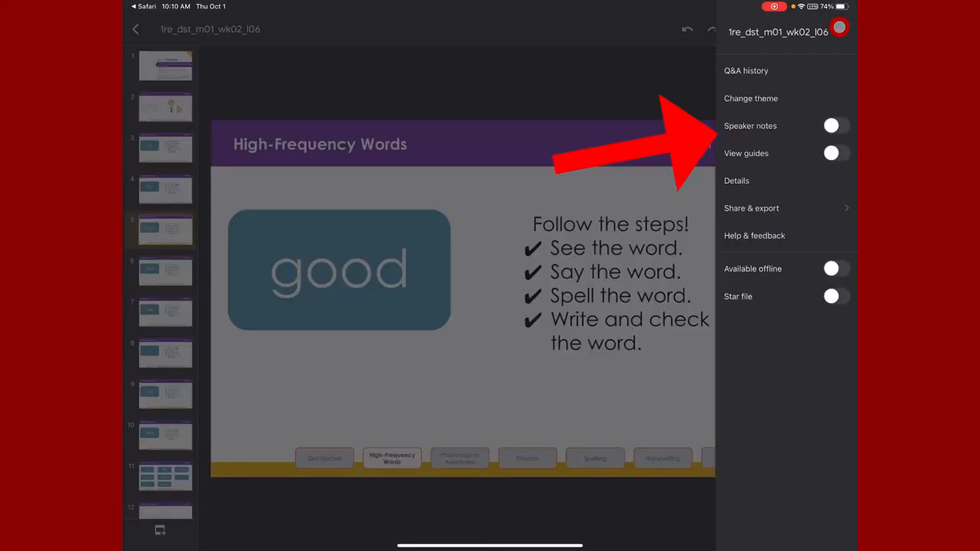
{"action": "left_click", "coordinate": [833, 125]}
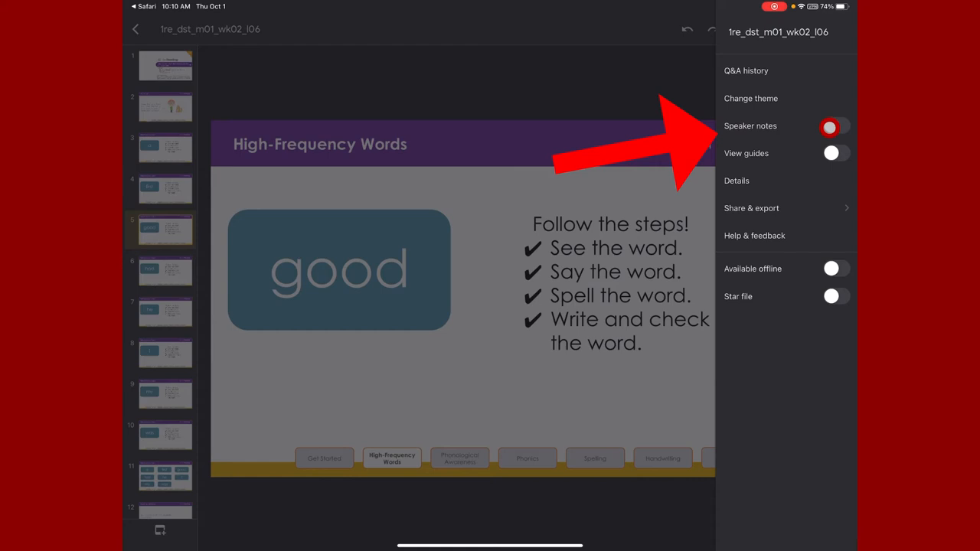
{"action": "left_click", "coordinate": [830, 127]}
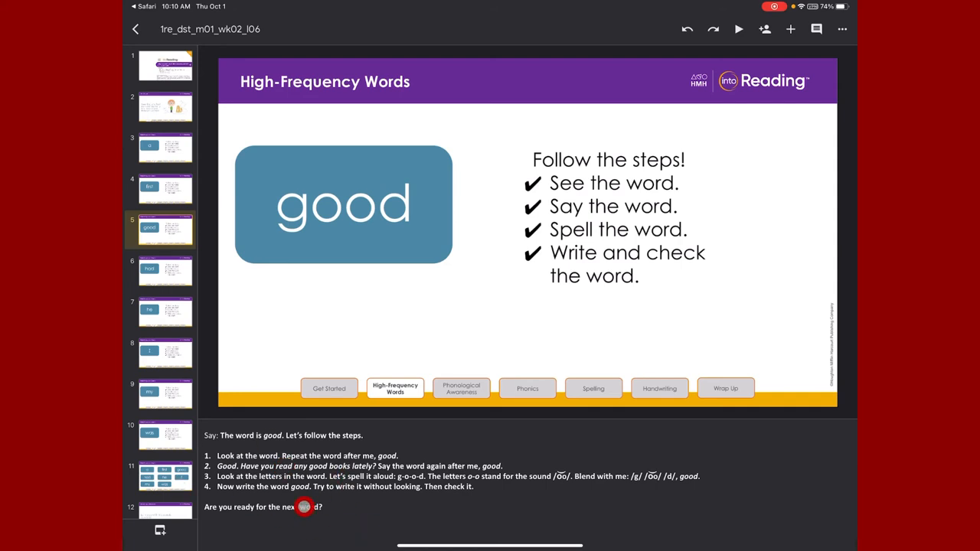
Scroll the thumbnails down to the Phonics Let's Blend slide 29.
{"action": "scroll", "scroll_direction": "down", "scroll_amount": 3}
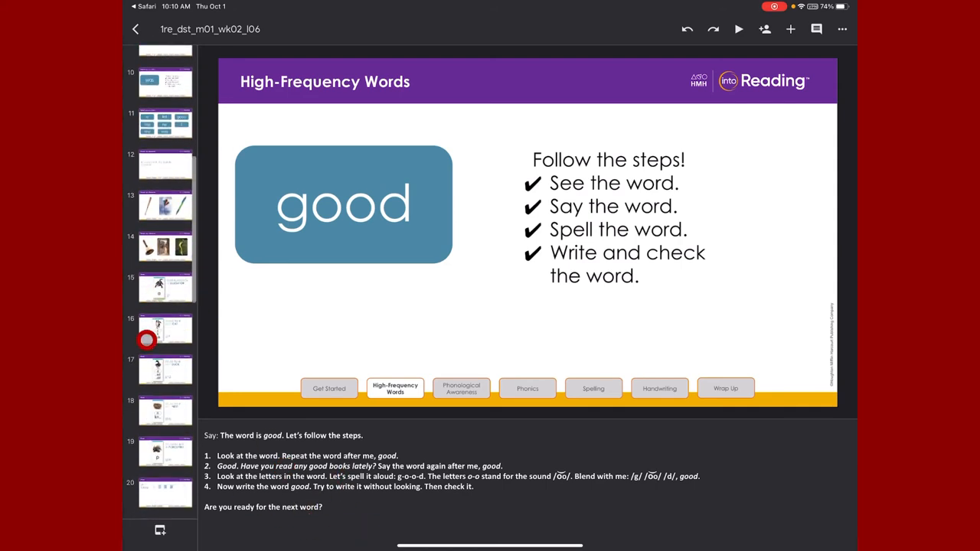
{"action": "scroll", "scroll_direction": "down", "scroll_amount": 3}
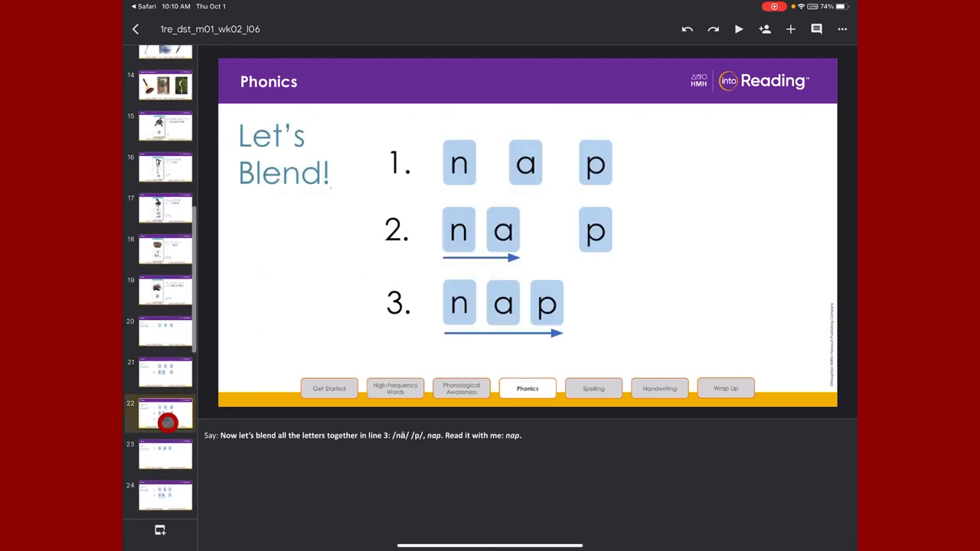
{"action": "scroll", "scroll_direction": "down", "scroll_amount": 3}
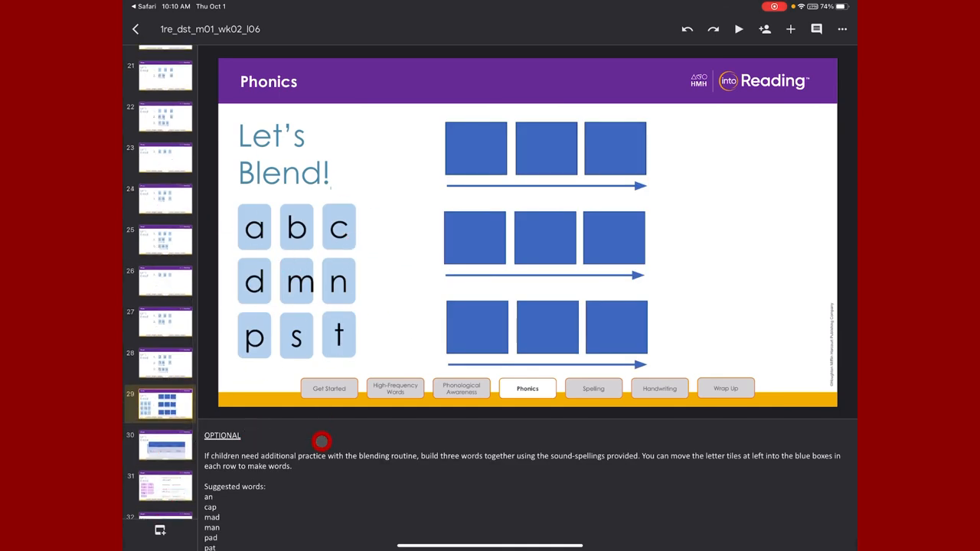
Place the b, a and t tiles in the first row of blue boxes to spell bat.
{"action": "left_click", "coordinate": [297, 226]}
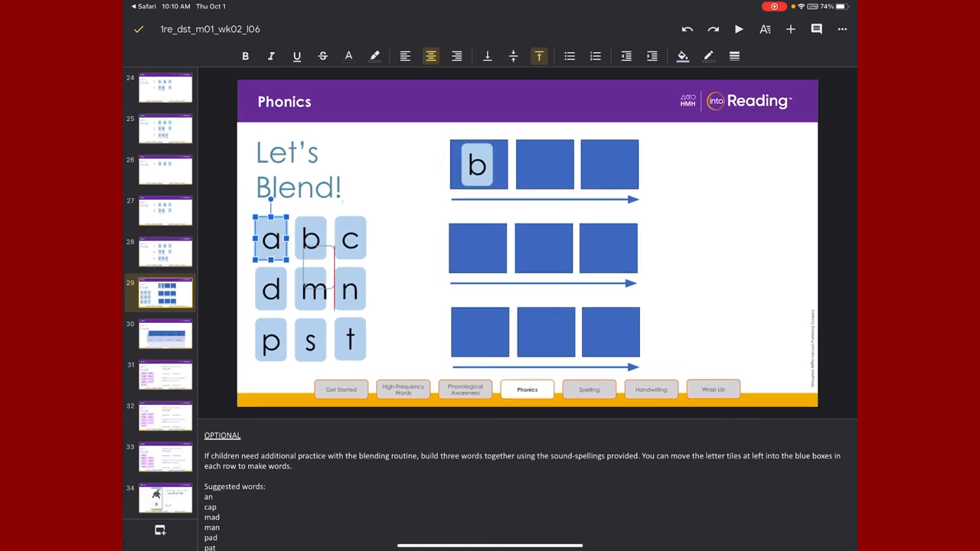
{"action": "left_click_drag", "start_coordinate": [269, 239], "coordinate": [543, 166]}
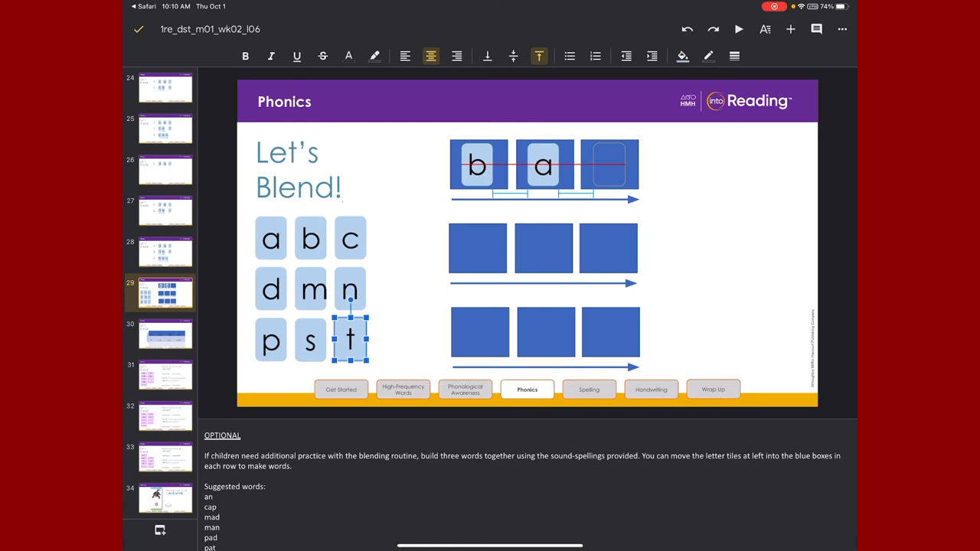
{"action": "left_click_drag", "start_coordinate": [349, 340], "coordinate": [610, 166]}
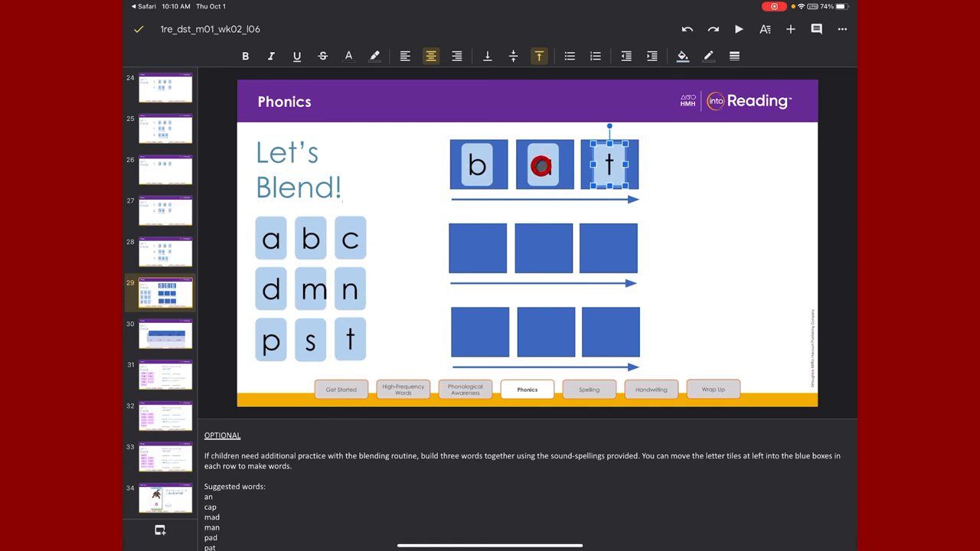